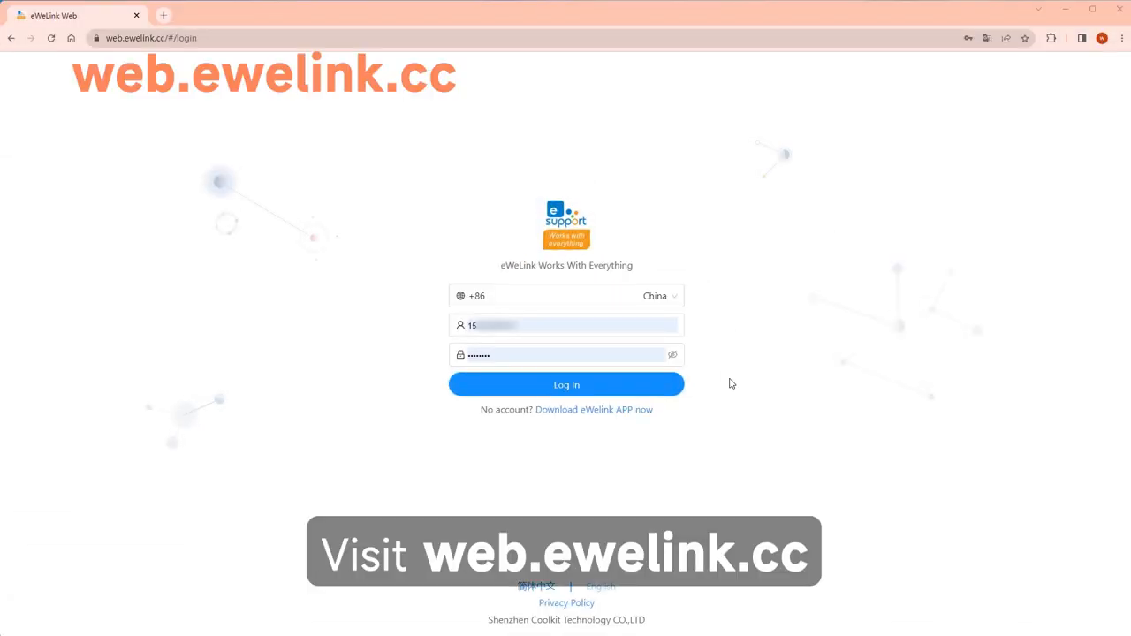
{"action": "mouse_move", "coordinate": [700, 385]}
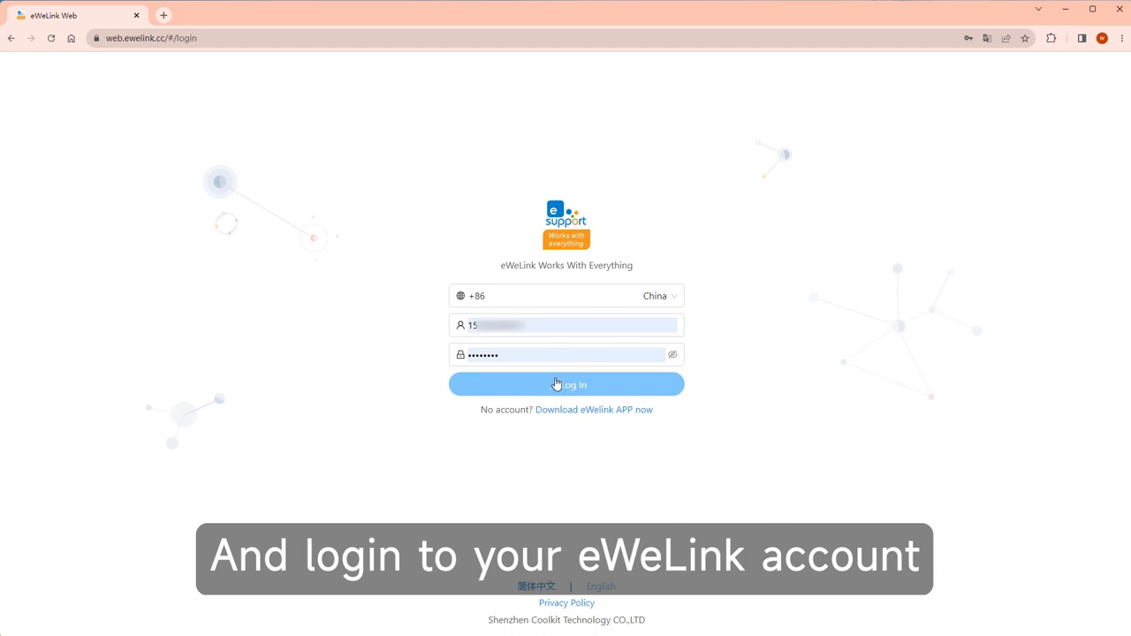
Step: Log in to the eWeLink account on web.ewelink.cc with phone and password
{"action": "left_click", "coordinate": [566, 383]}
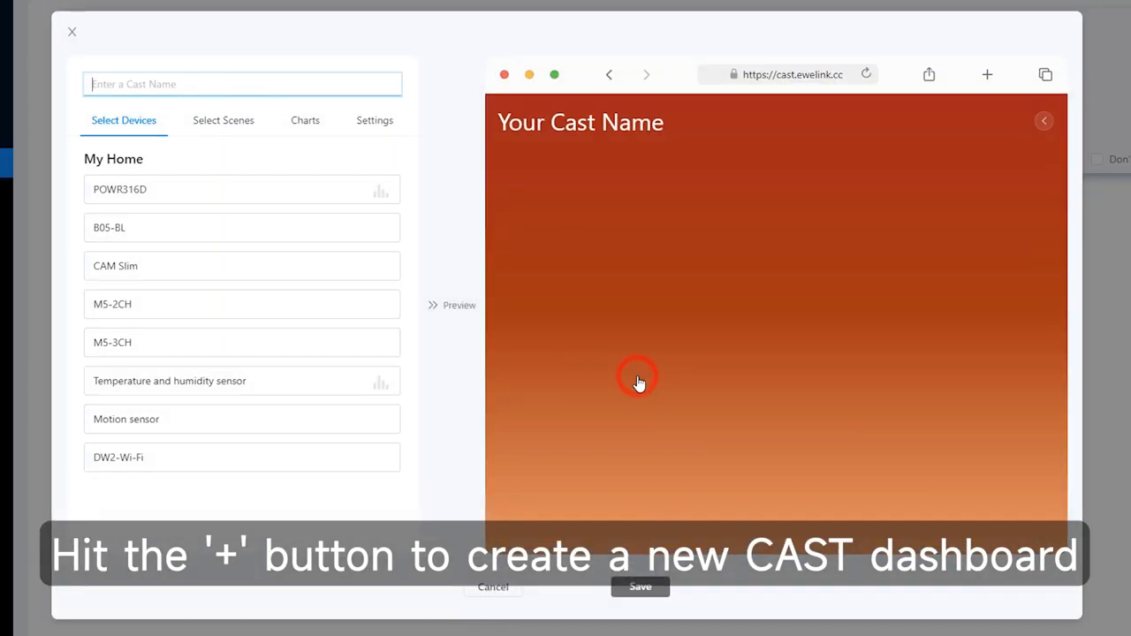
Step: Name the dashboard 'My home' and add the POWR316D and B05-BL devices and the Turn off the lights scene
{"action": "left_click", "coordinate": [242, 85]}
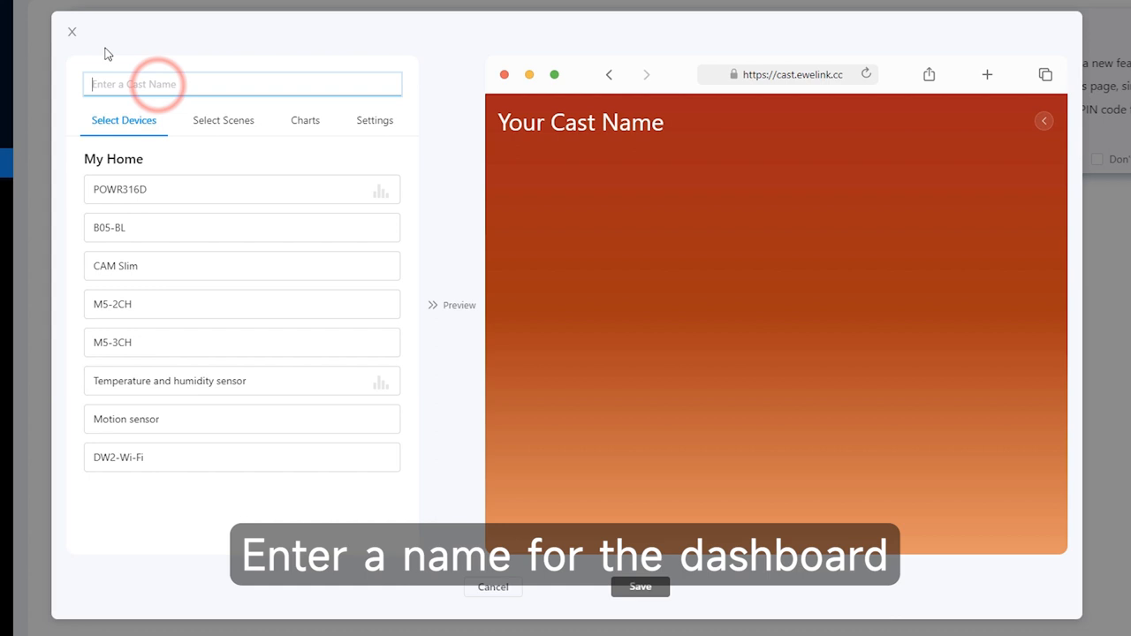
{"action": "type", "text": "My home"}
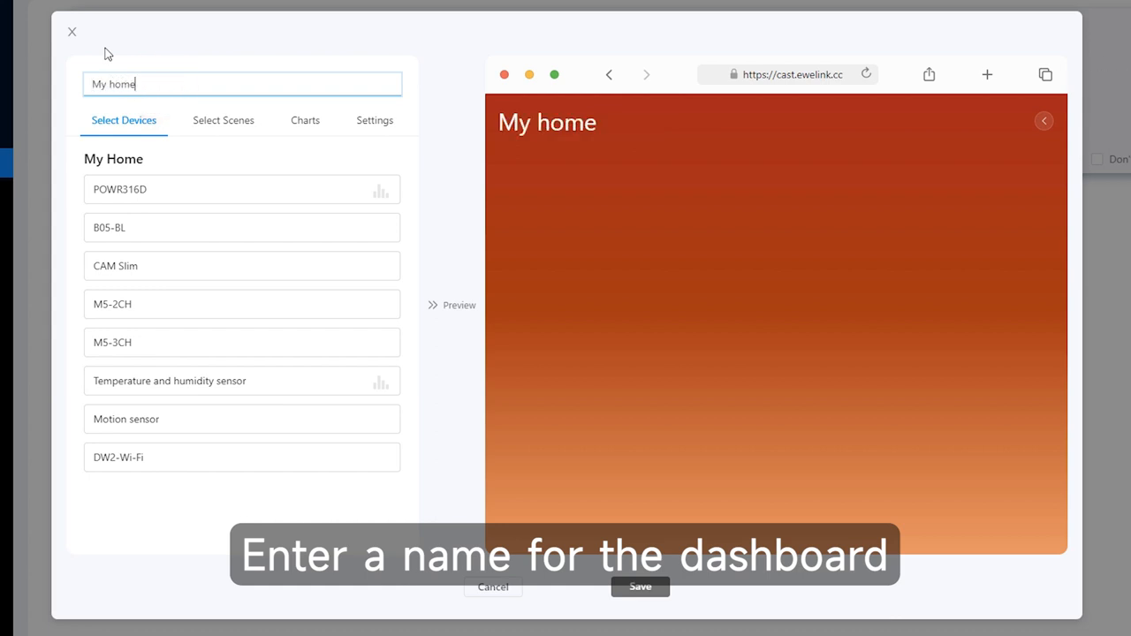
{"action": "left_click", "coordinate": [243, 189]}
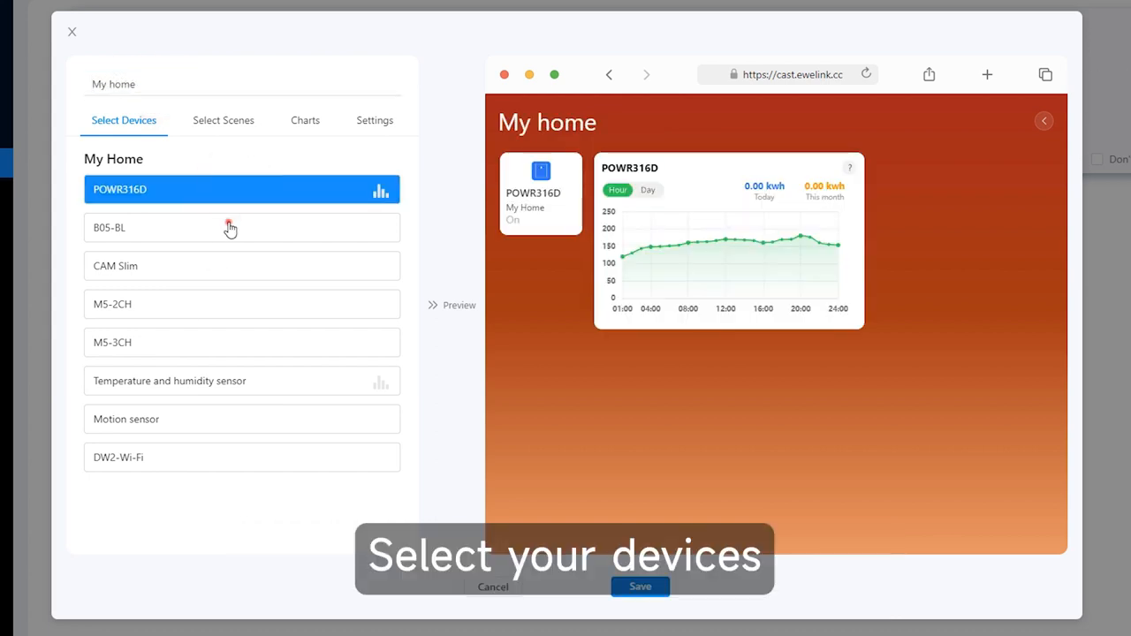
{"action": "left_click", "coordinate": [222, 120]}
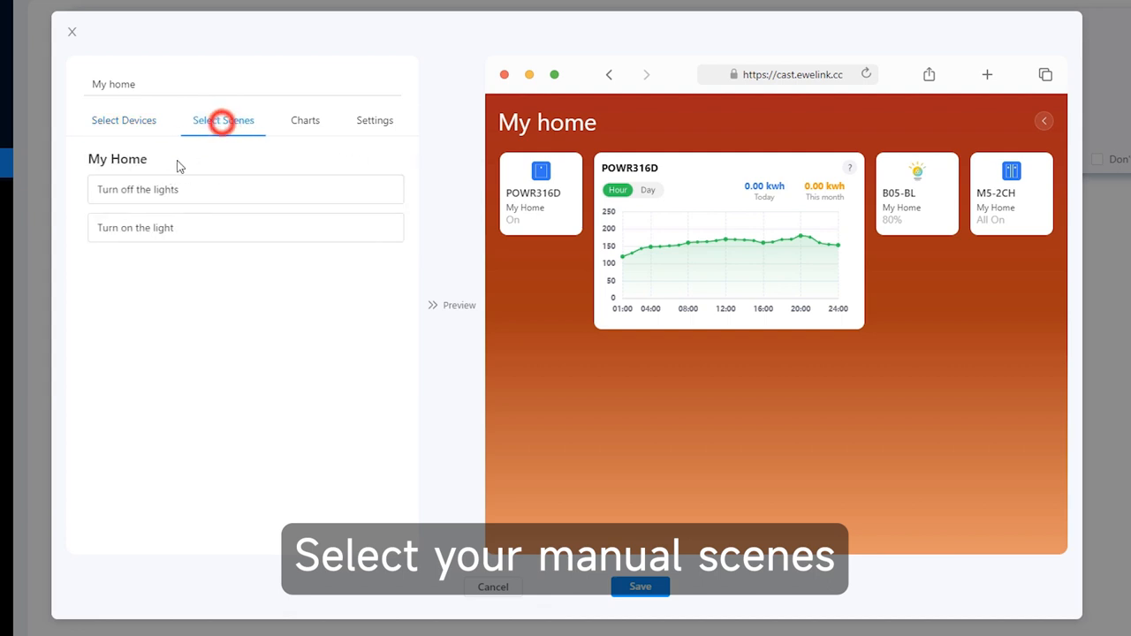
{"action": "left_click", "coordinate": [304, 120]}
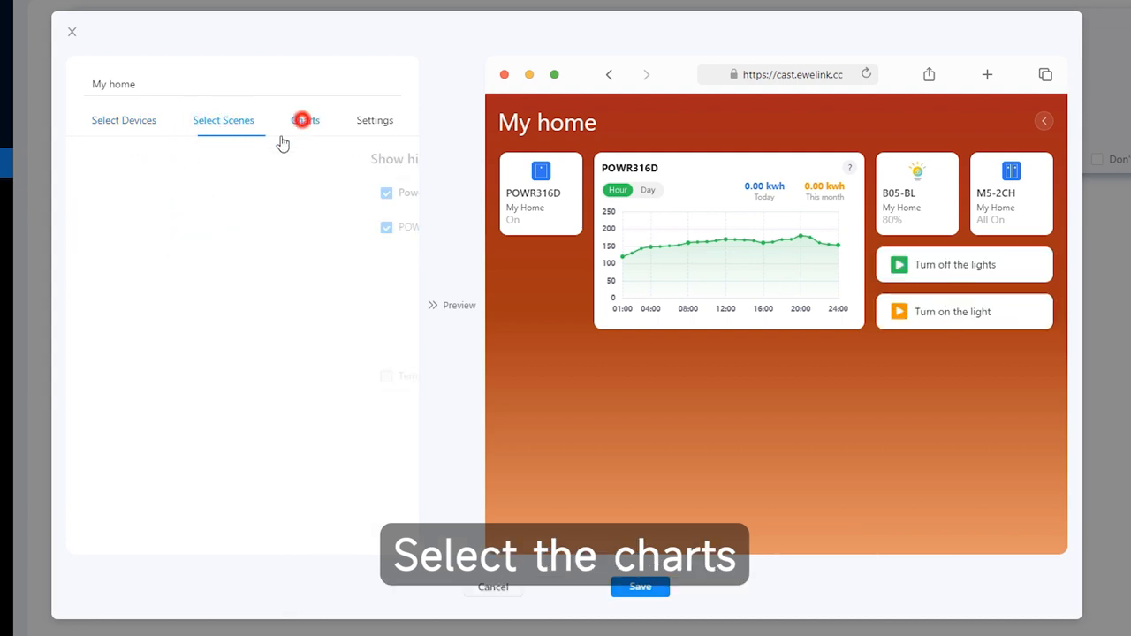
{"action": "left_click", "coordinate": [304, 120]}
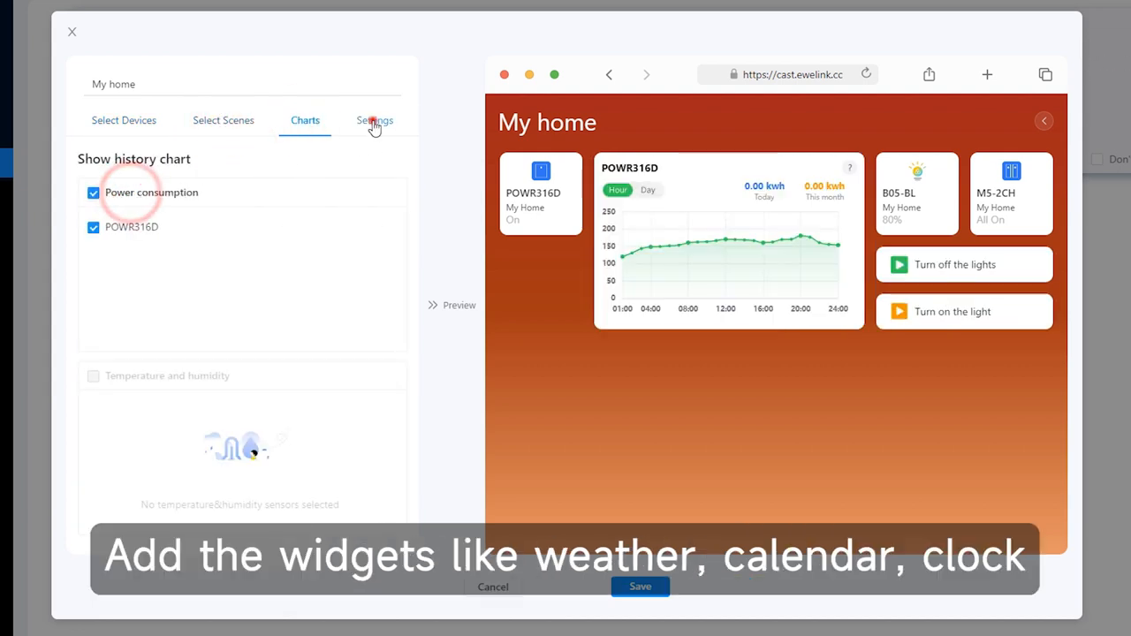
Step: Set the weather city to New York, change the background colour and save the My home dashboard
{"action": "left_click", "coordinate": [374, 120]}
{"action": "type", "text": "new"}
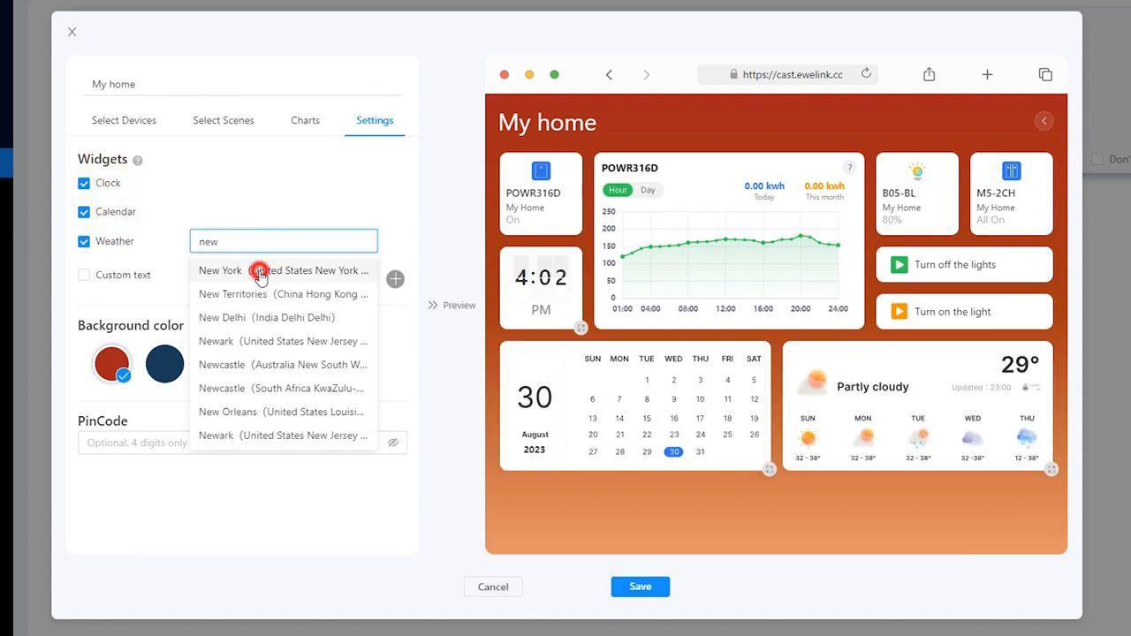
{"action": "left_click", "coordinate": [219, 270]}
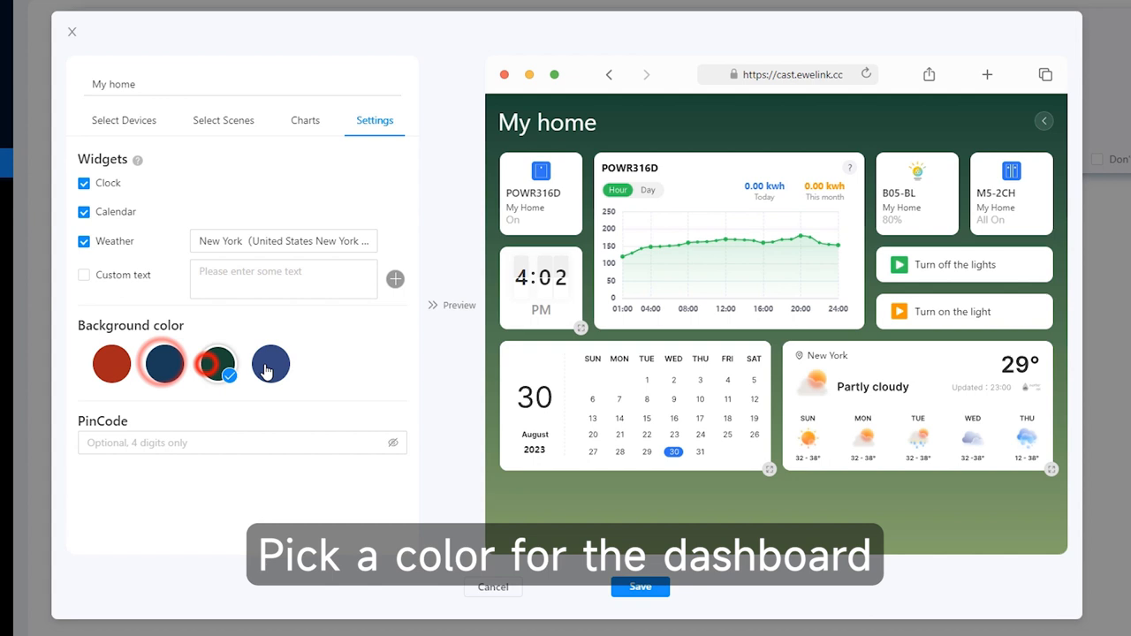
{"action": "left_click", "coordinate": [271, 365]}
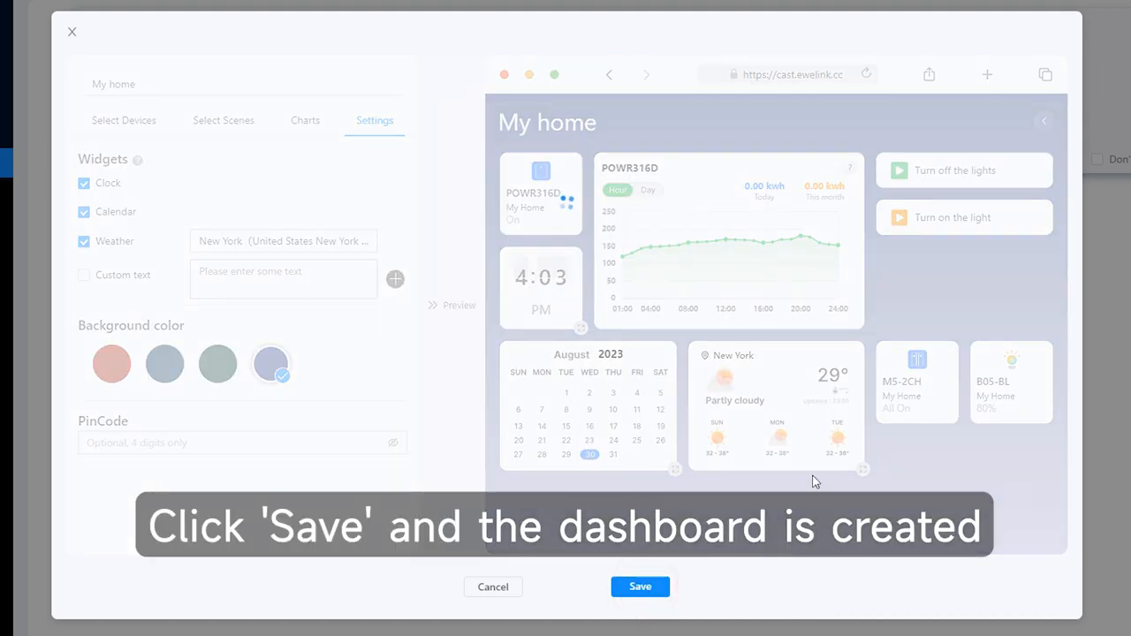
{"action": "left_click", "coordinate": [640, 587]}
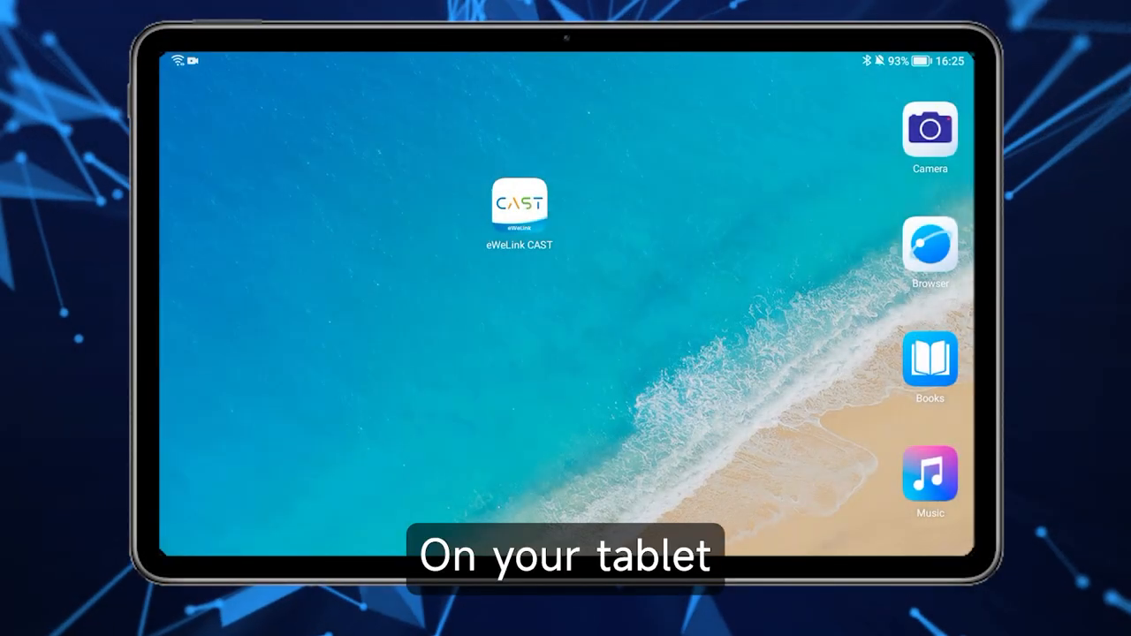
Step: Sign in to Cloud CAST in the eWeLink CAST app with account and password, region China
{"action": "left_click", "coordinate": [519, 205]}
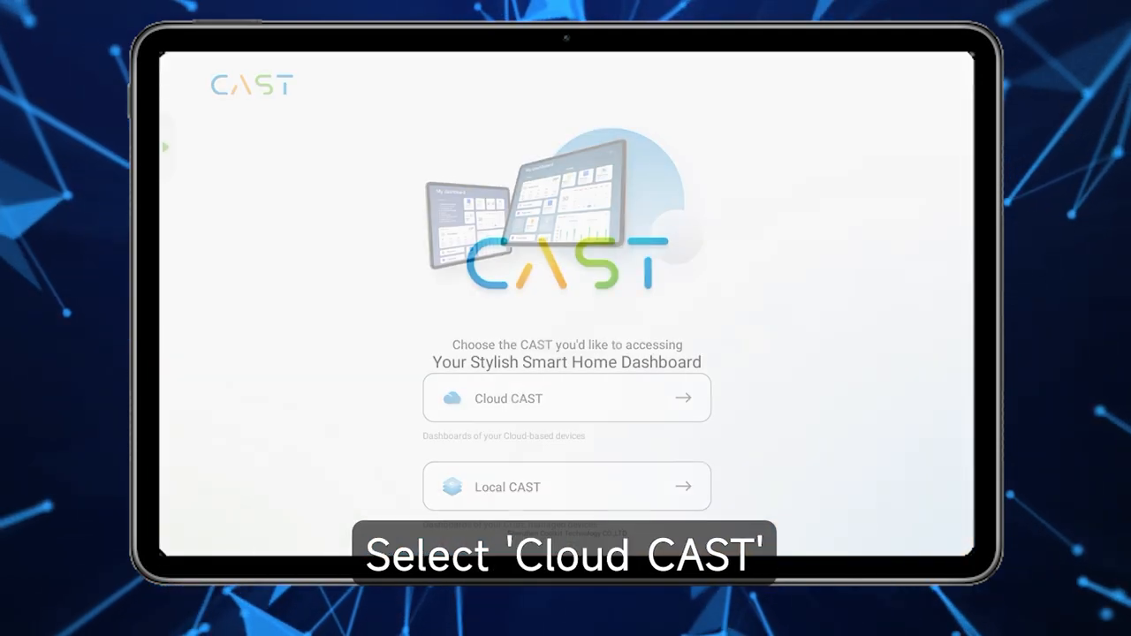
{"action": "left_click", "coordinate": [566, 398]}
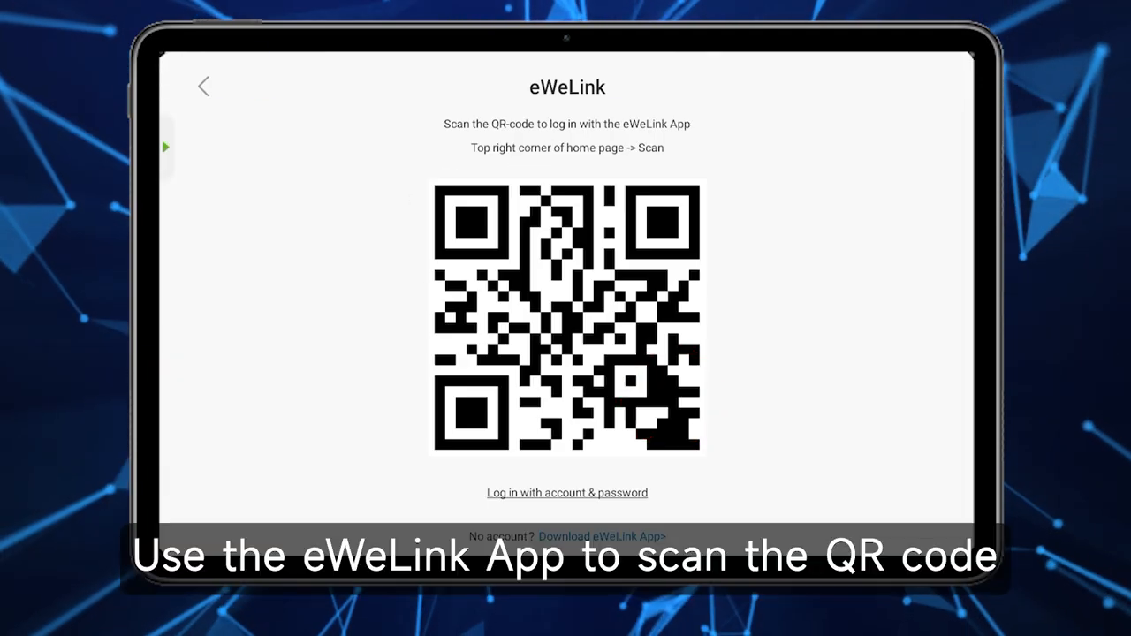
{"action": "left_click", "coordinate": [566, 491]}
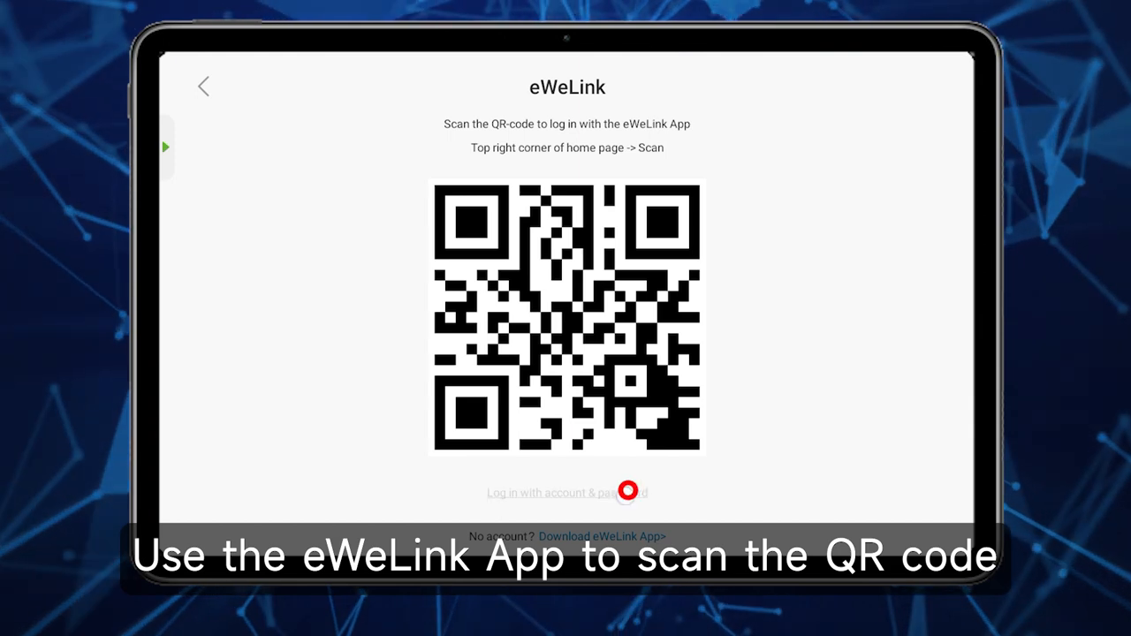
{"action": "left_click", "coordinate": [565, 491]}
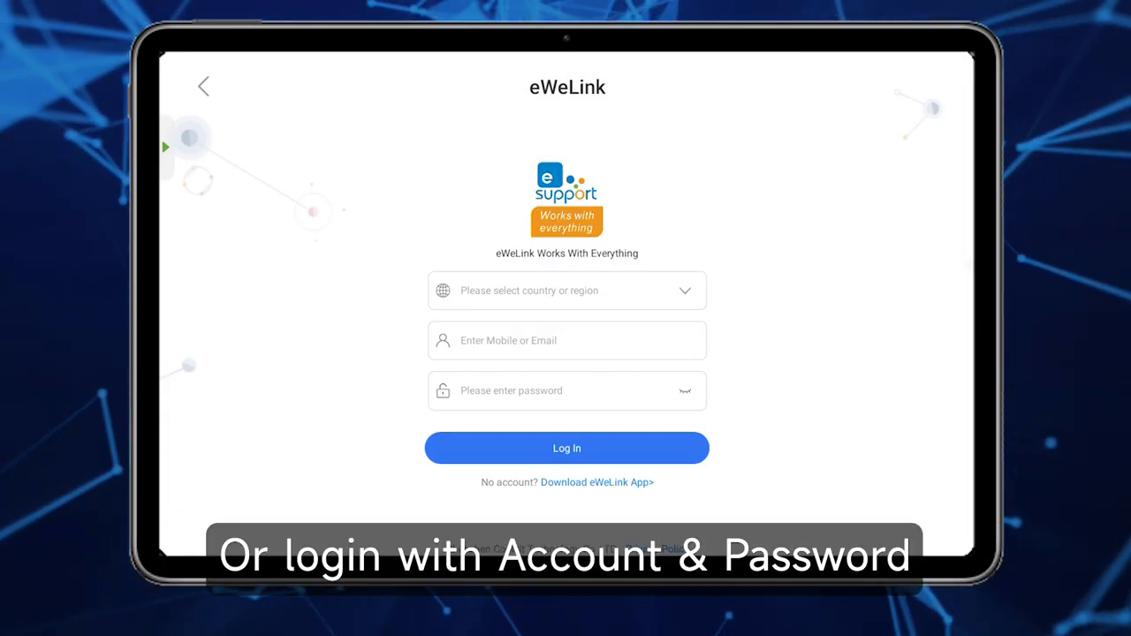
{"action": "left_click", "coordinate": [566, 290]}
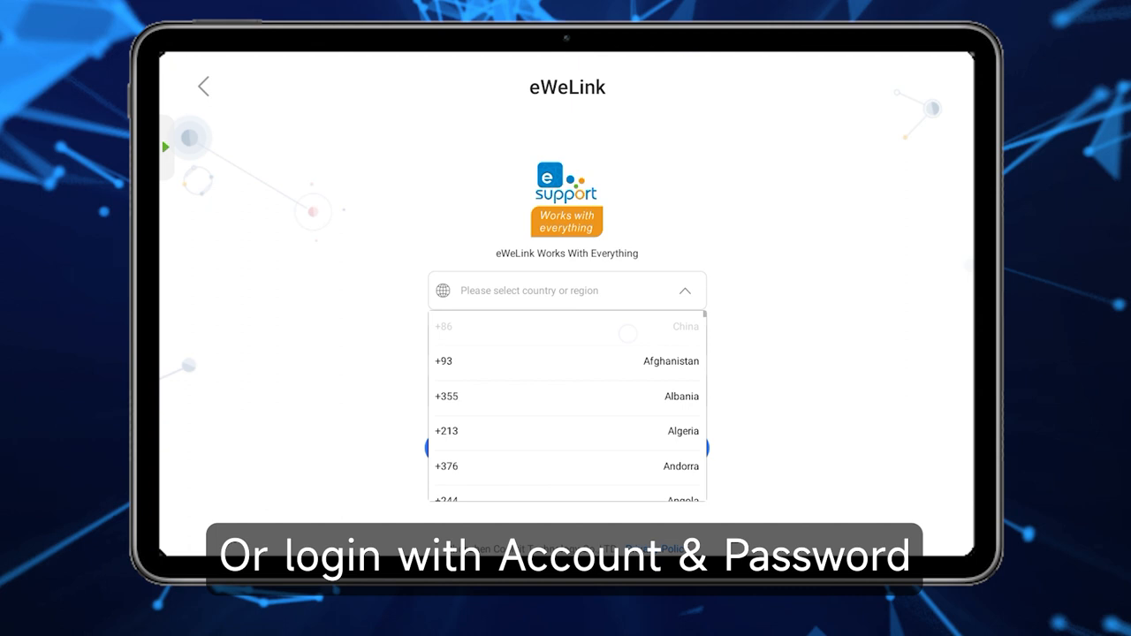
{"action": "left_click", "coordinate": [686, 325]}
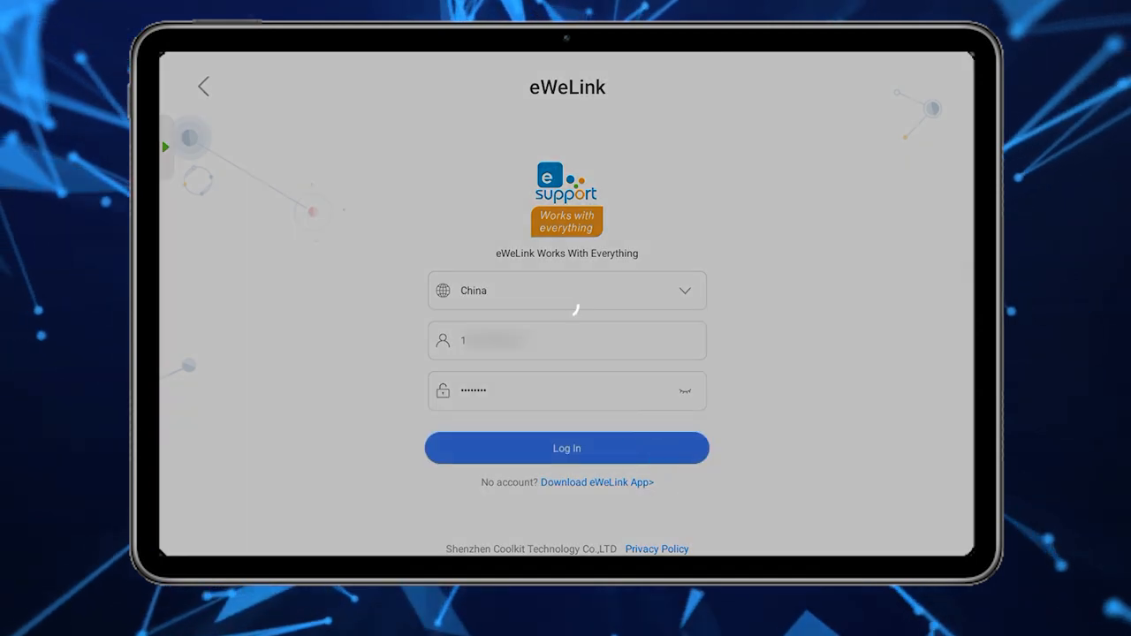
{"action": "left_click", "coordinate": [565, 449]}
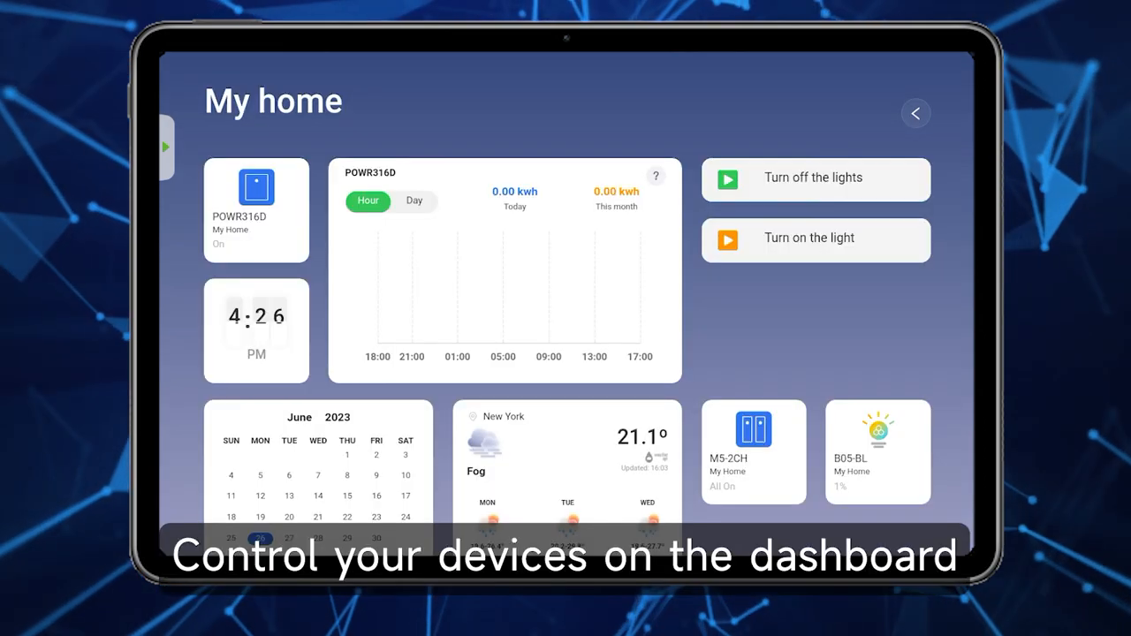
Step: Toggle the MS-2CH switch from its tile on the My home dashboard
{"action": "left_click", "coordinate": [753, 452]}
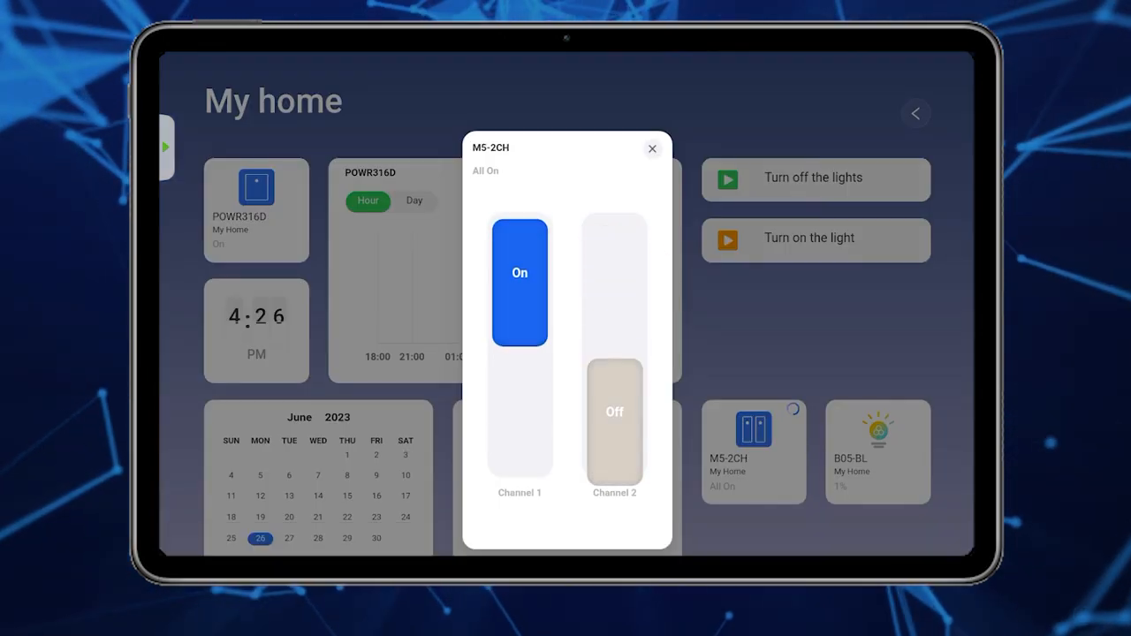
{"action": "left_click", "coordinate": [653, 148]}
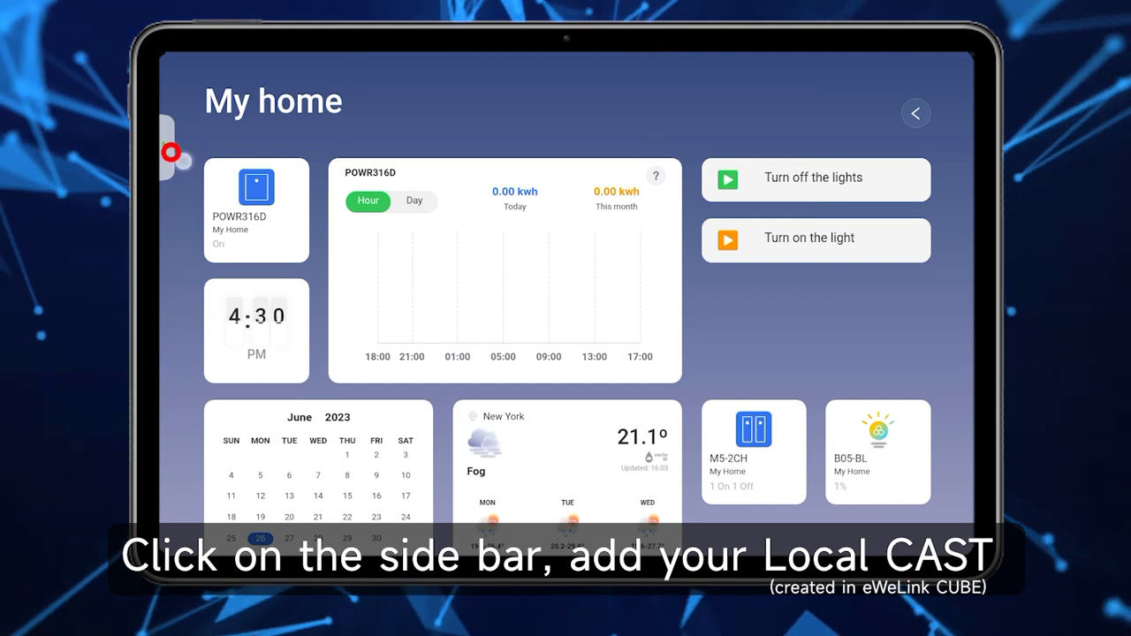
Step: Add a Local CAST for the CUBE at 192.168.5.121 from the dashboard list
{"action": "left_click", "coordinate": [170, 151]}
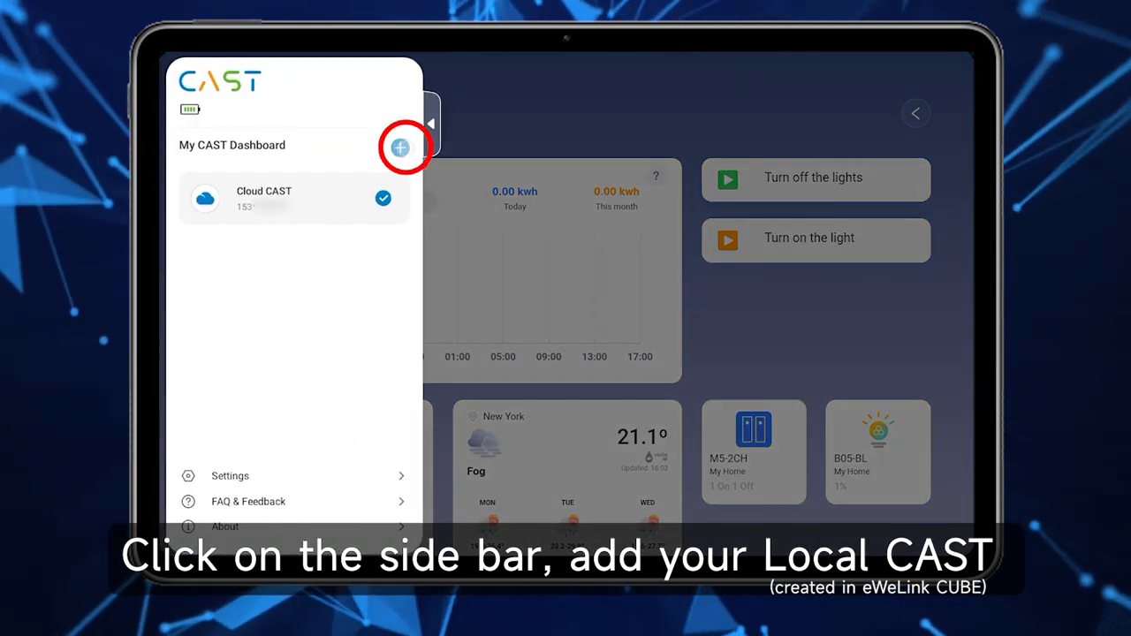
{"action": "left_click", "coordinate": [399, 149]}
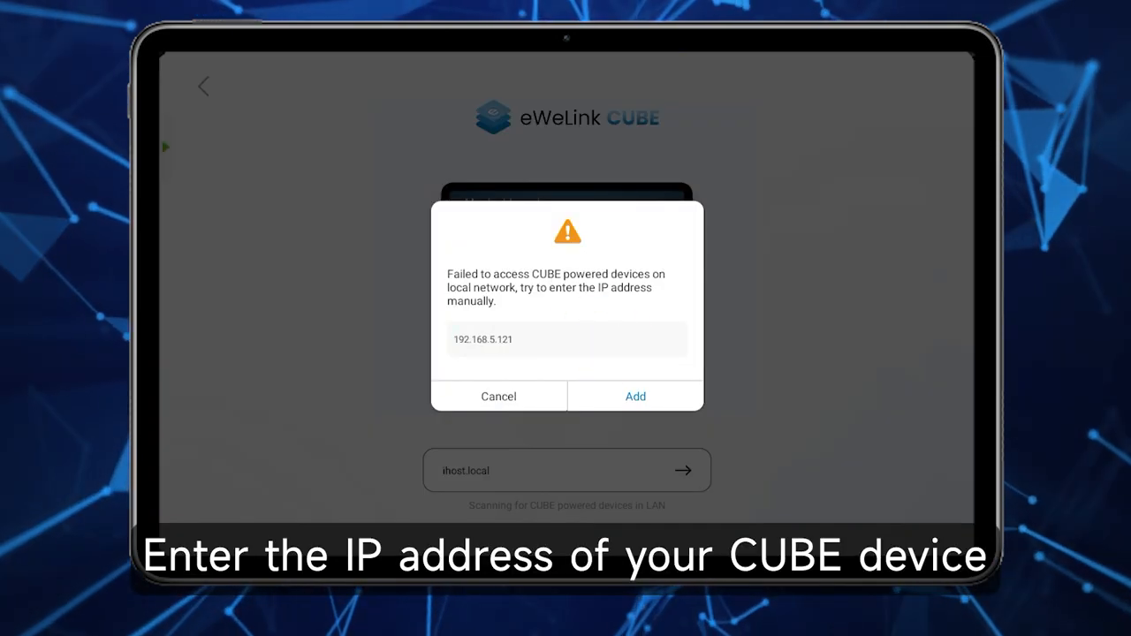
{"action": "left_click", "coordinate": [634, 396]}
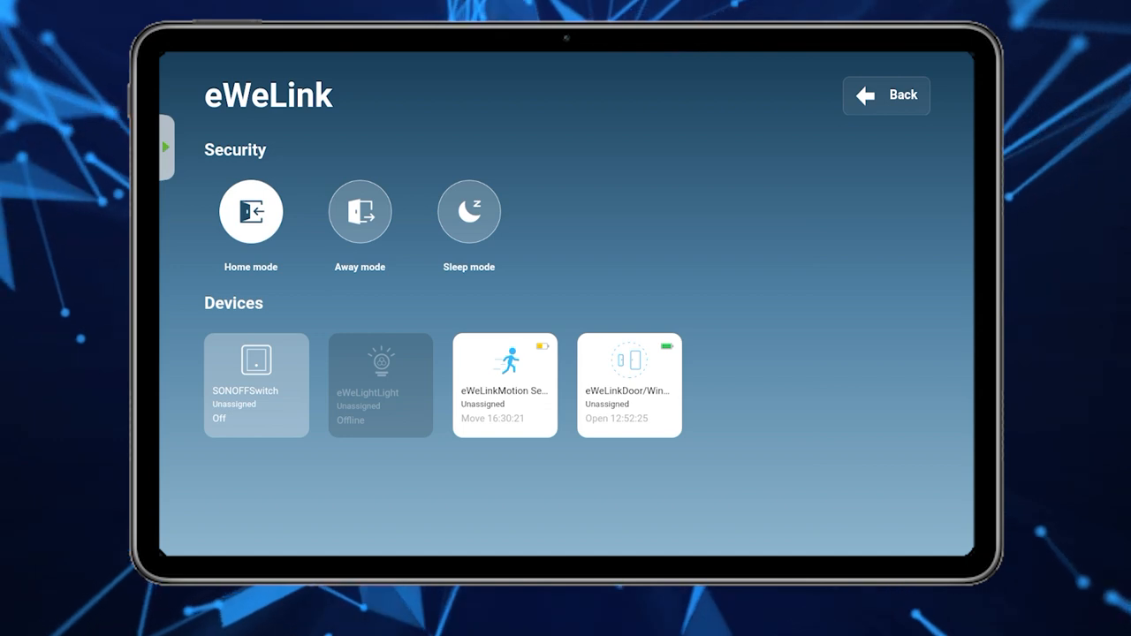
Step: Return to the CAST overview and show both Cloud and Local CAST in the dashboard list
{"action": "left_click", "coordinate": [166, 144]}
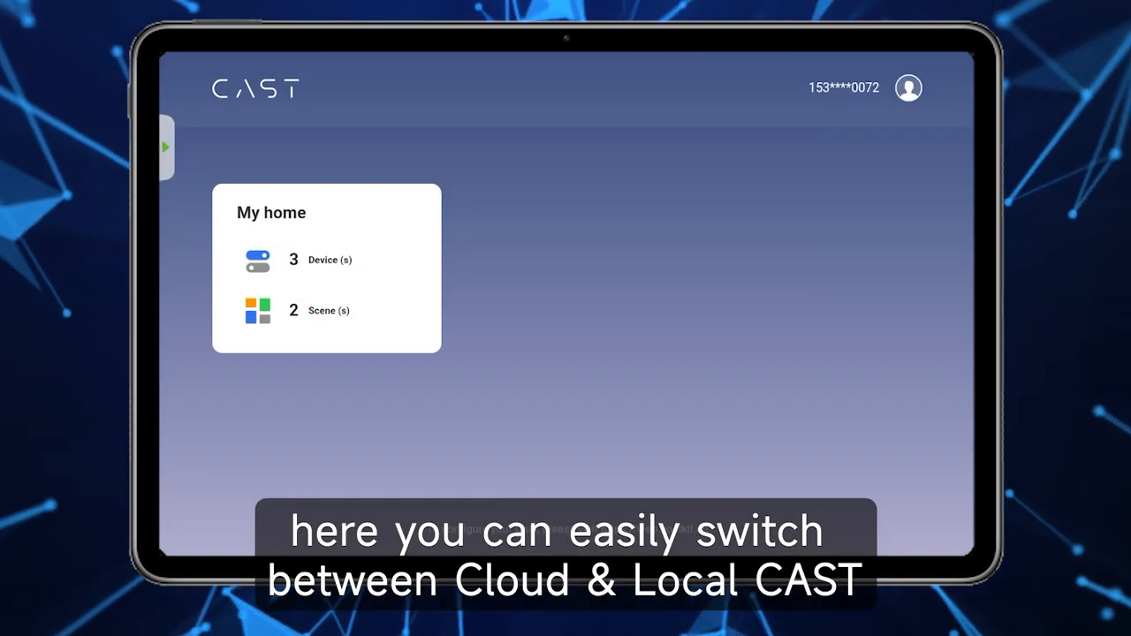
{"action": "left_click", "coordinate": [166, 145]}
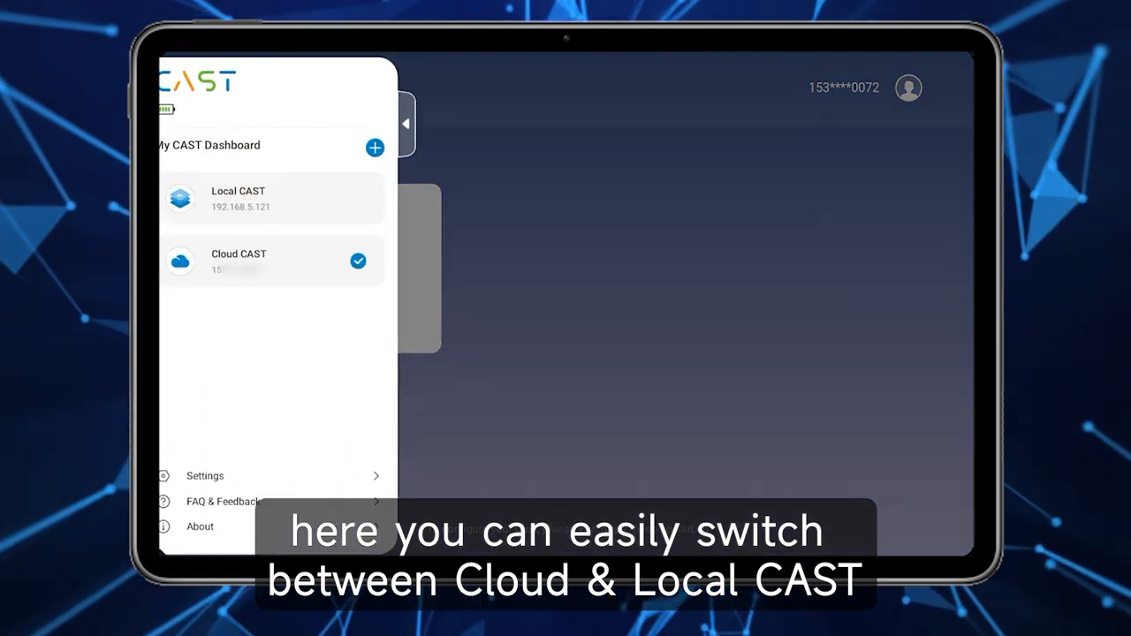